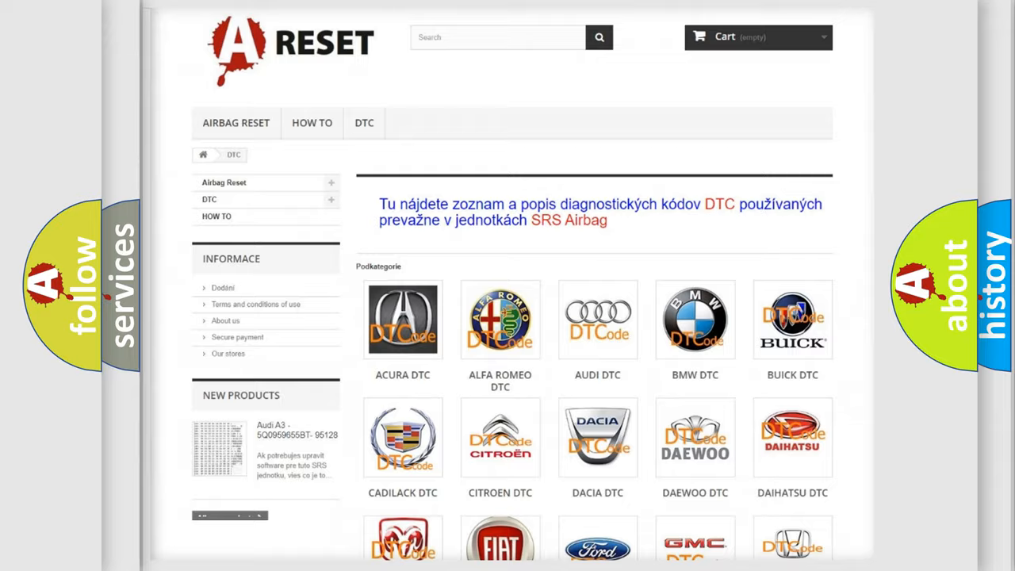
Step: Pick Jeep from the DTC brand grid and browse its trouble code subcategories
{"action": "scroll", "scroll_direction": "down", "scroll_amount": 3}
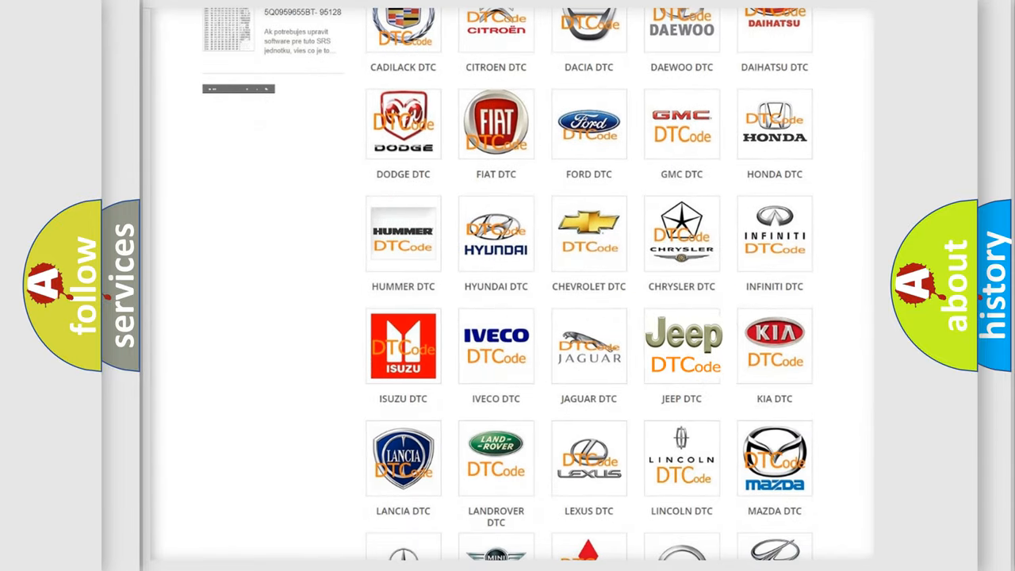
{"action": "left_click", "coordinate": [681, 345]}
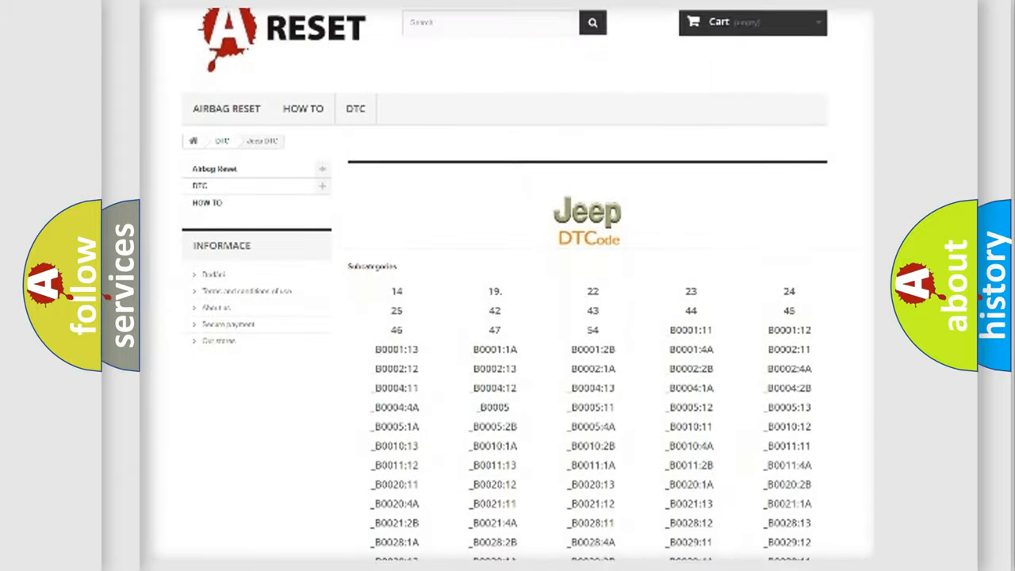
{"action": "scroll", "scroll_direction": "down", "scroll_amount": 3}
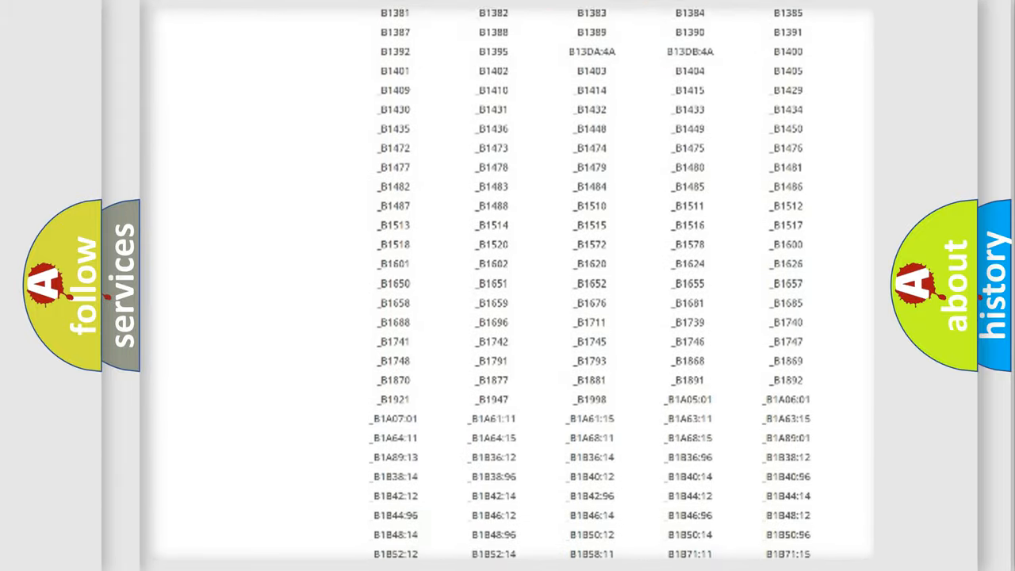